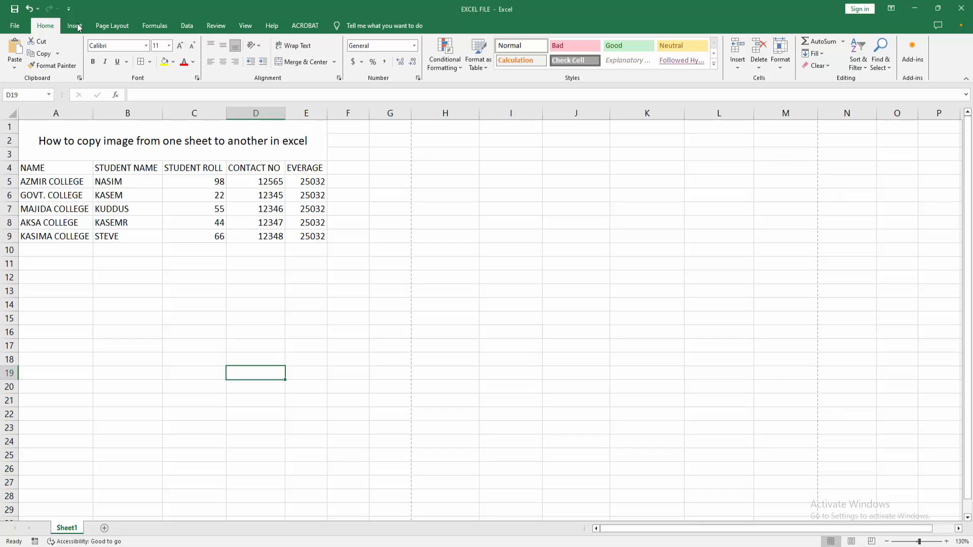
Step: Insert the fern photo from this device onto Sheet1 beside the student table
left_click(118, 50)
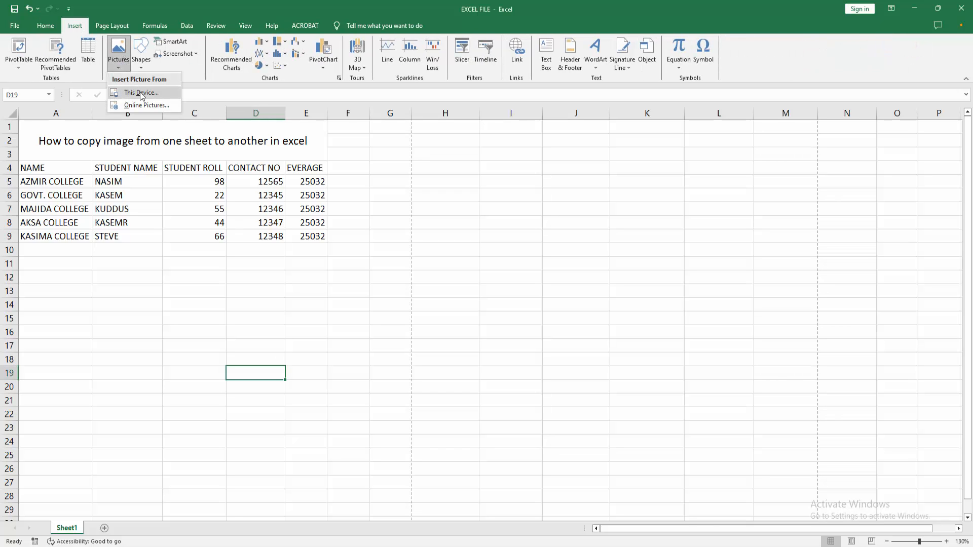
left_click(141, 93)
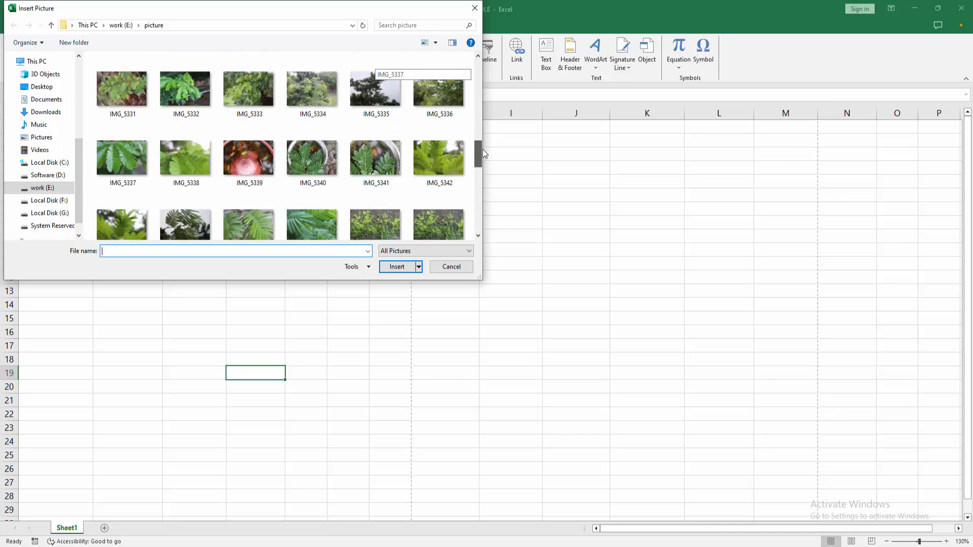
left_click(451, 266)
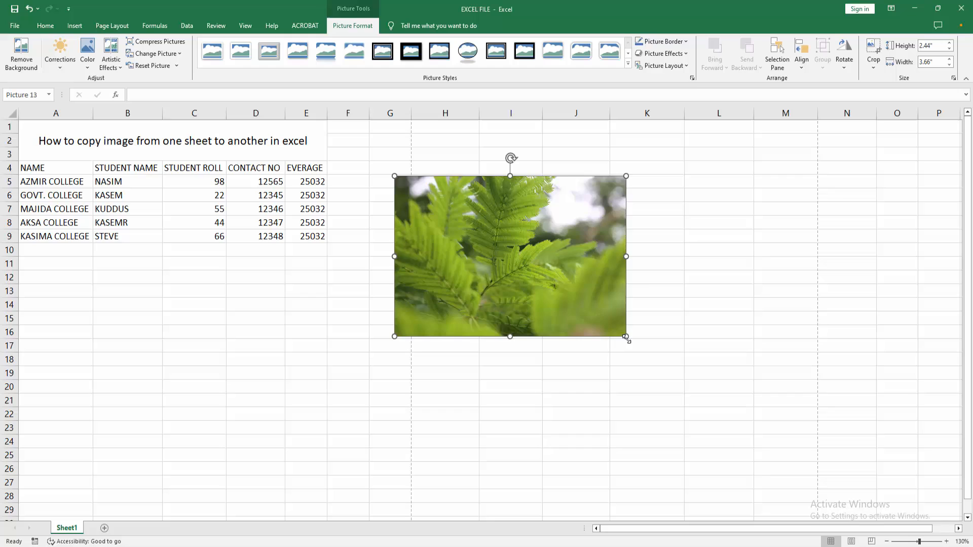
Step: Drag the fern photo's corner to enlarge it down to row 19
left_click_drag(626, 336, 681, 375)
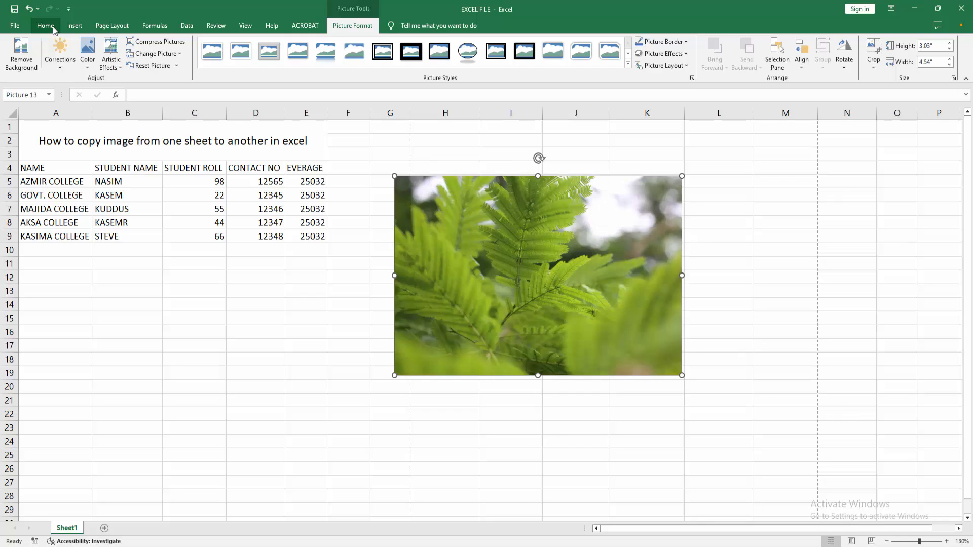
Step: Copy the fern photo, paste it onto new Sheet8, and move it toward the centre
left_click(45, 25)
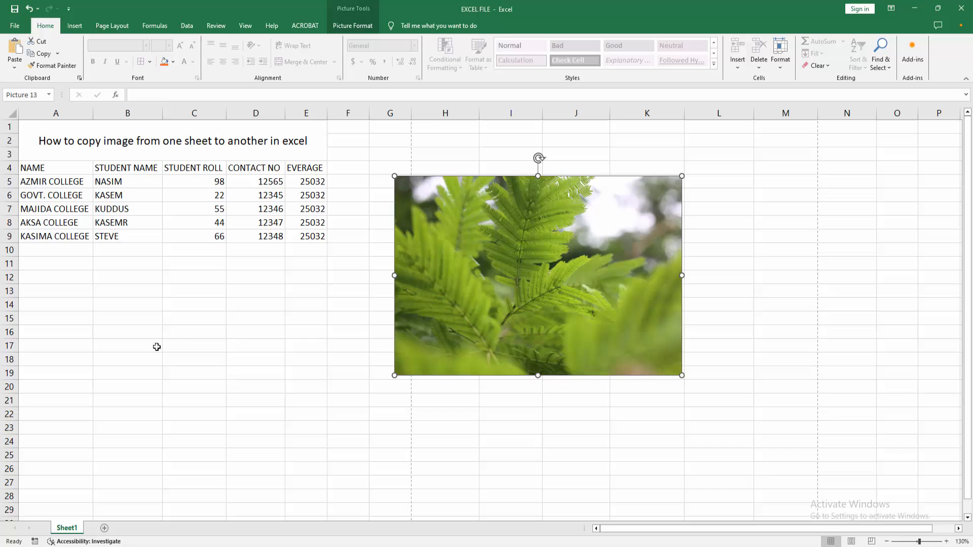
left_click(127, 359)
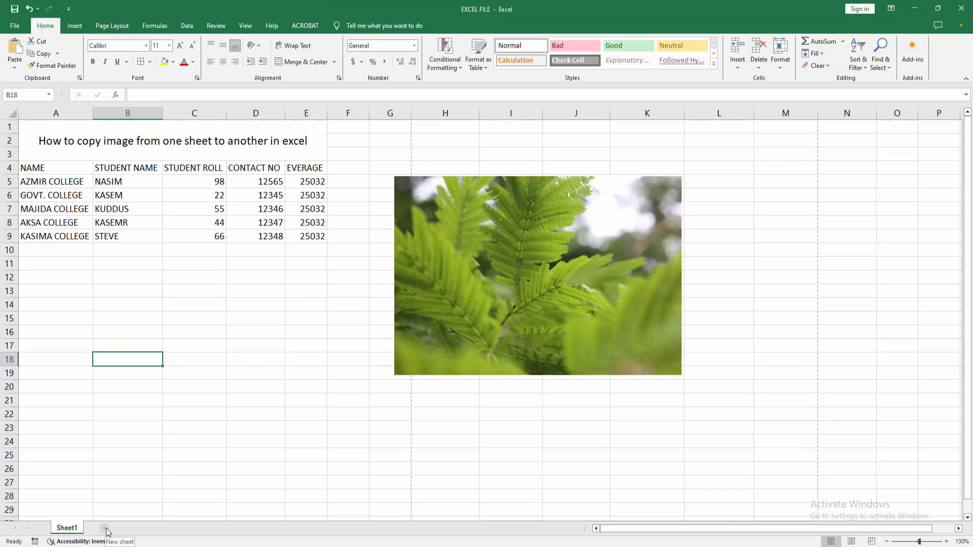
left_click(105, 528)
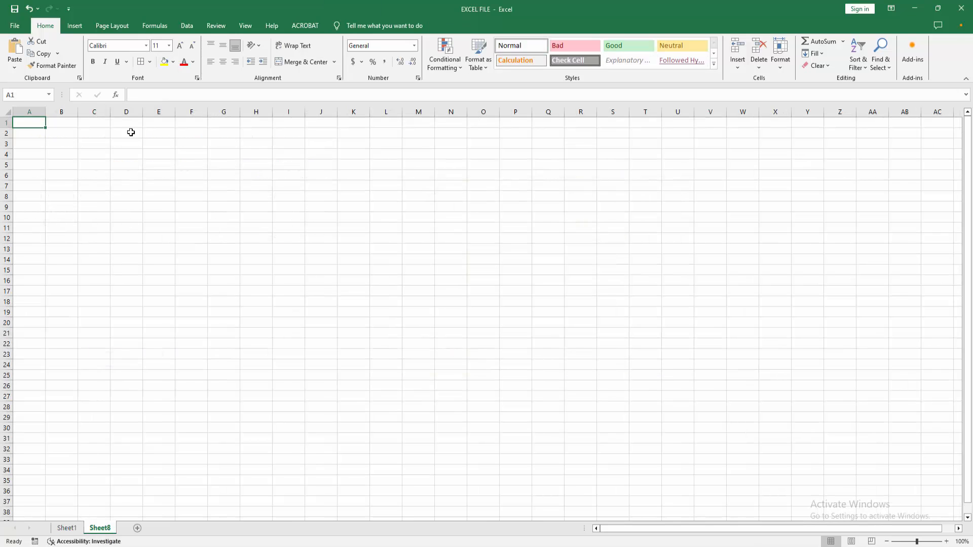
key("ctrl+v")
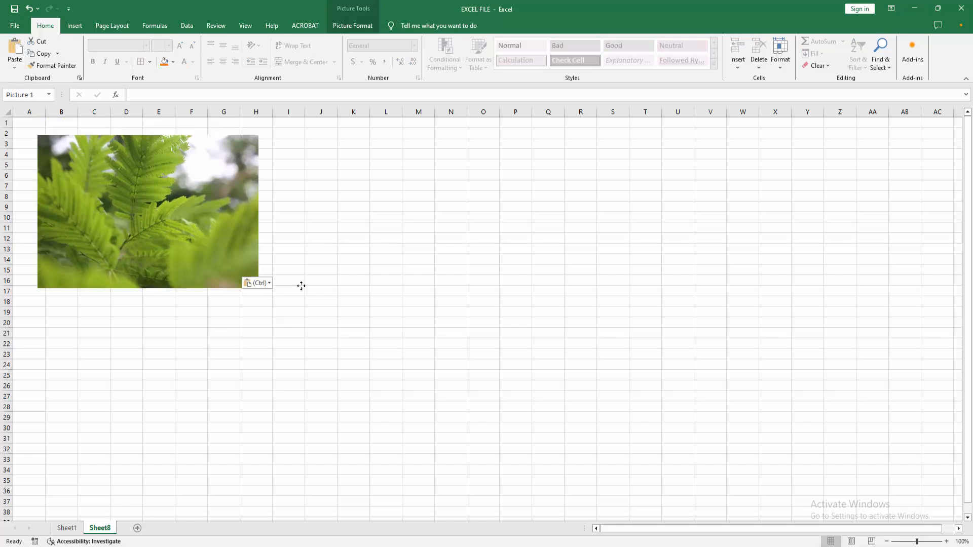
left_click_drag(147, 212, 467, 315)
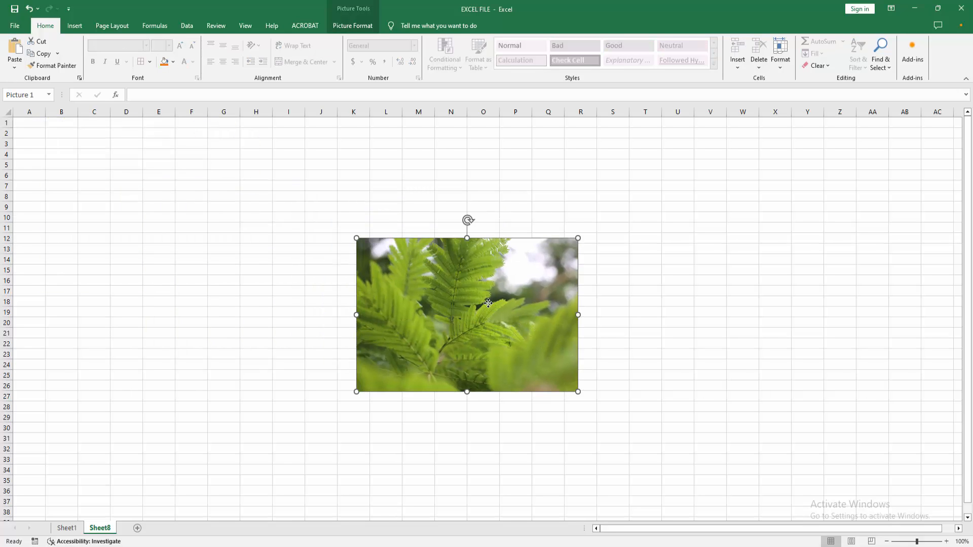